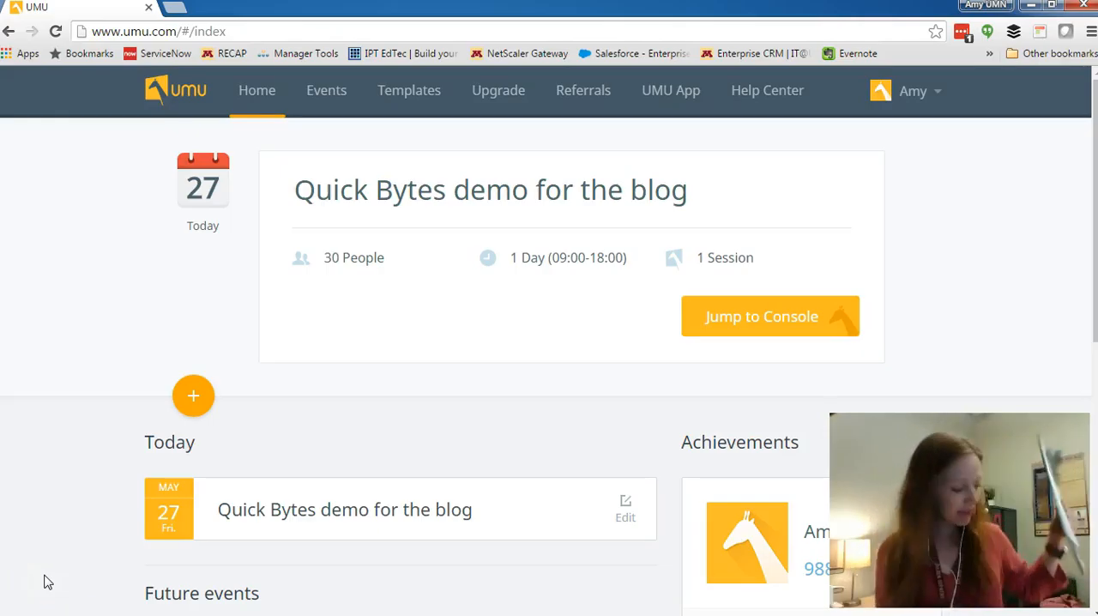
mouse_move(35, 477)
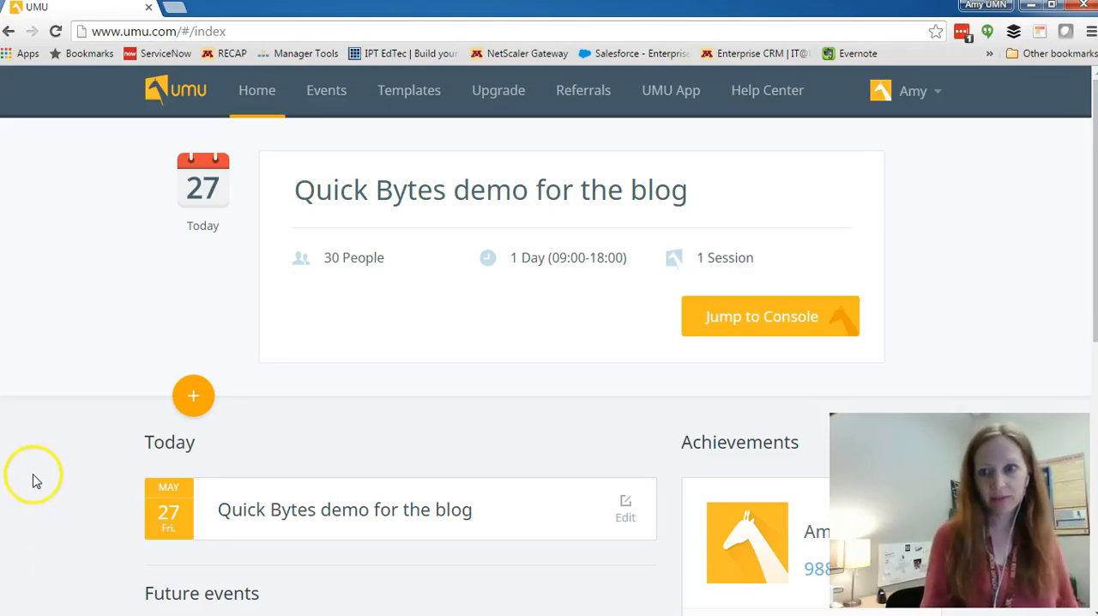
mouse_move(24, 439)
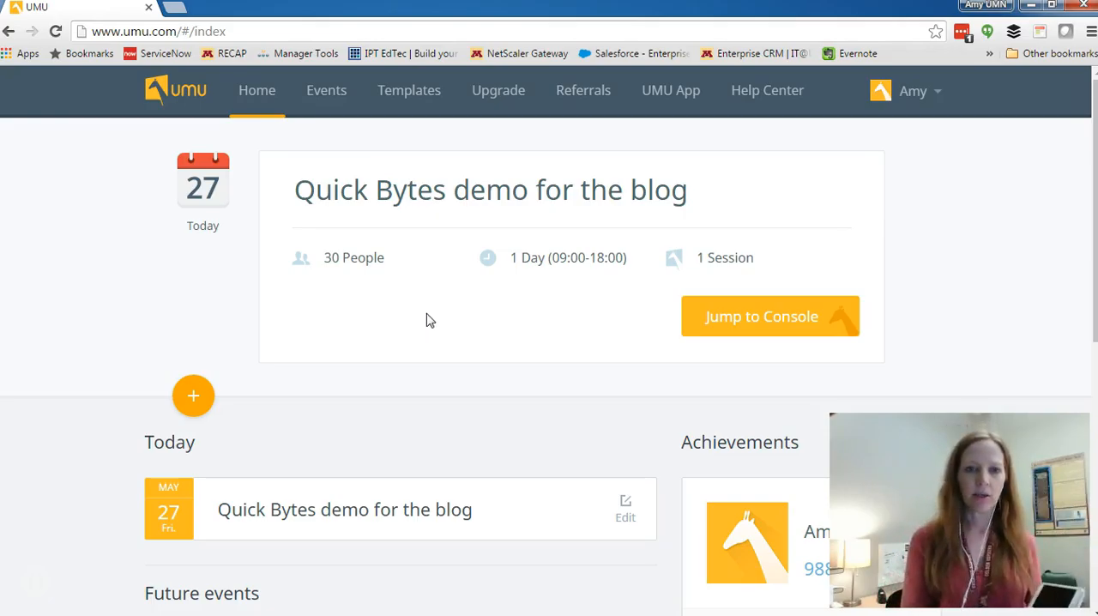
Show the May 2016 event list and begin a new event
left_click(333, 91)
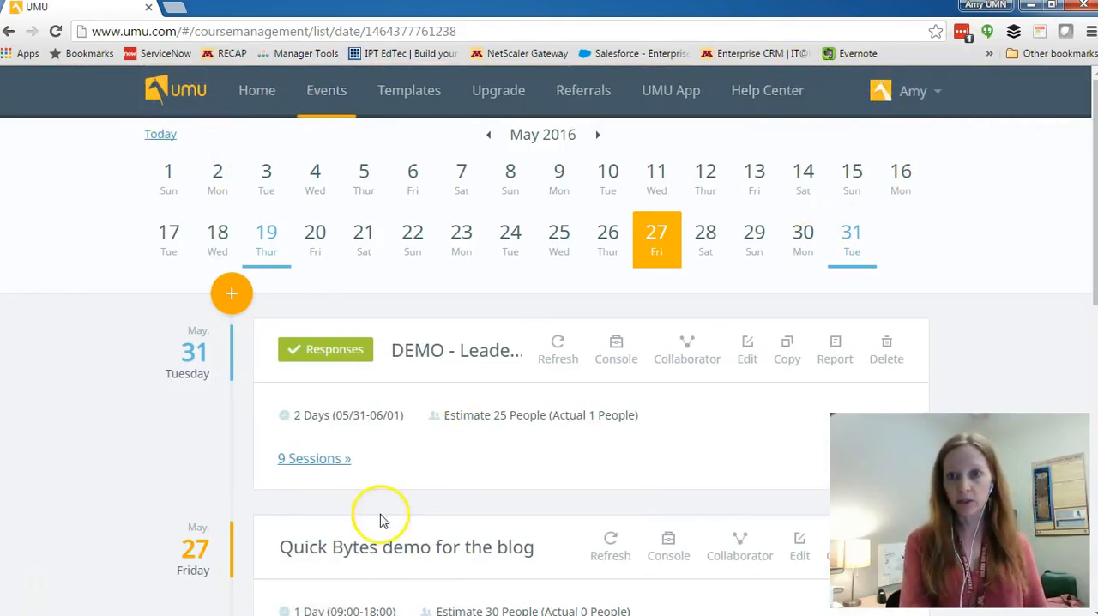
mouse_move(429, 350)
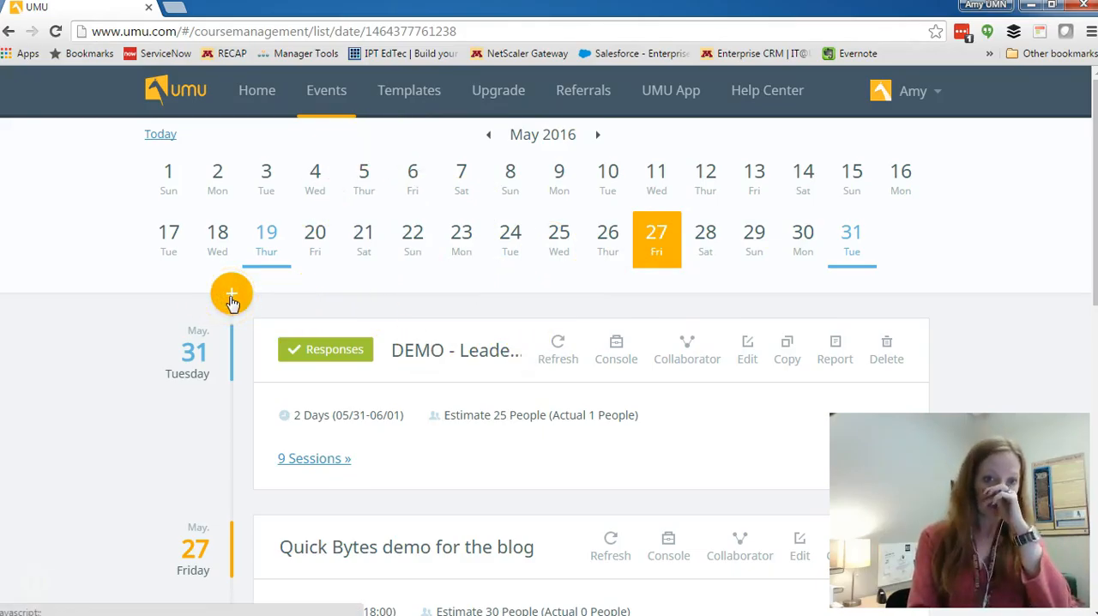
left_click(232, 294)
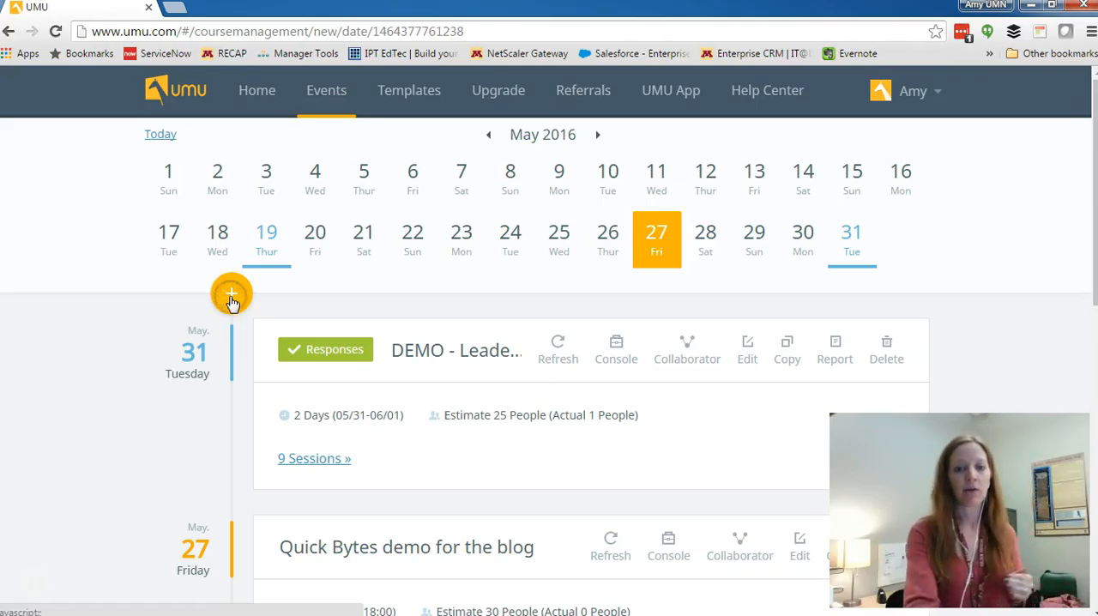
Title the event 'just another event' with 30 participants and reach the session options
left_click(230, 294)
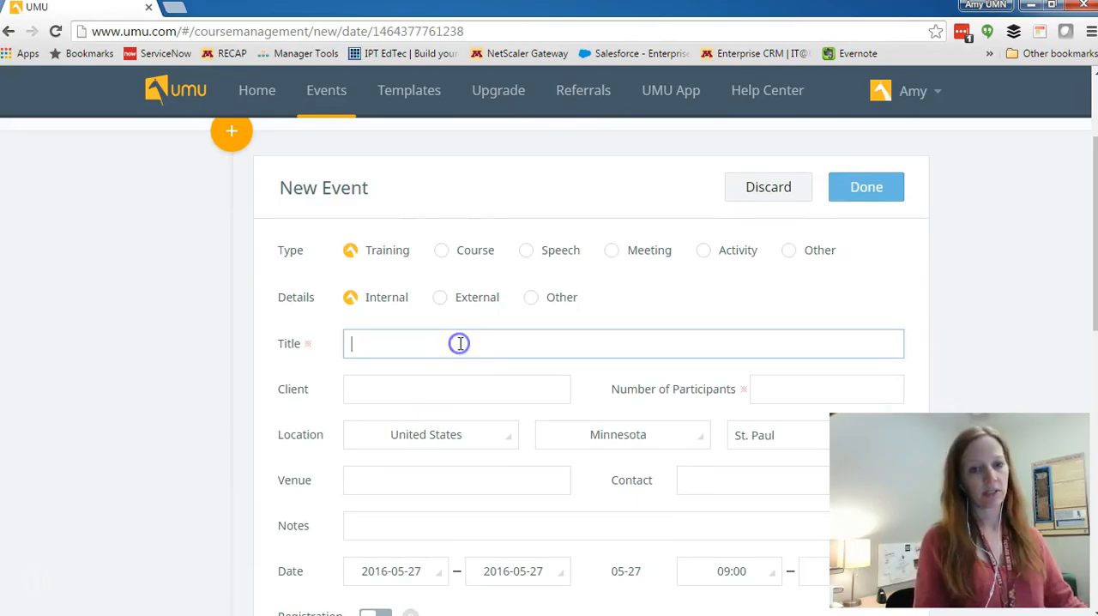
type("just another event")
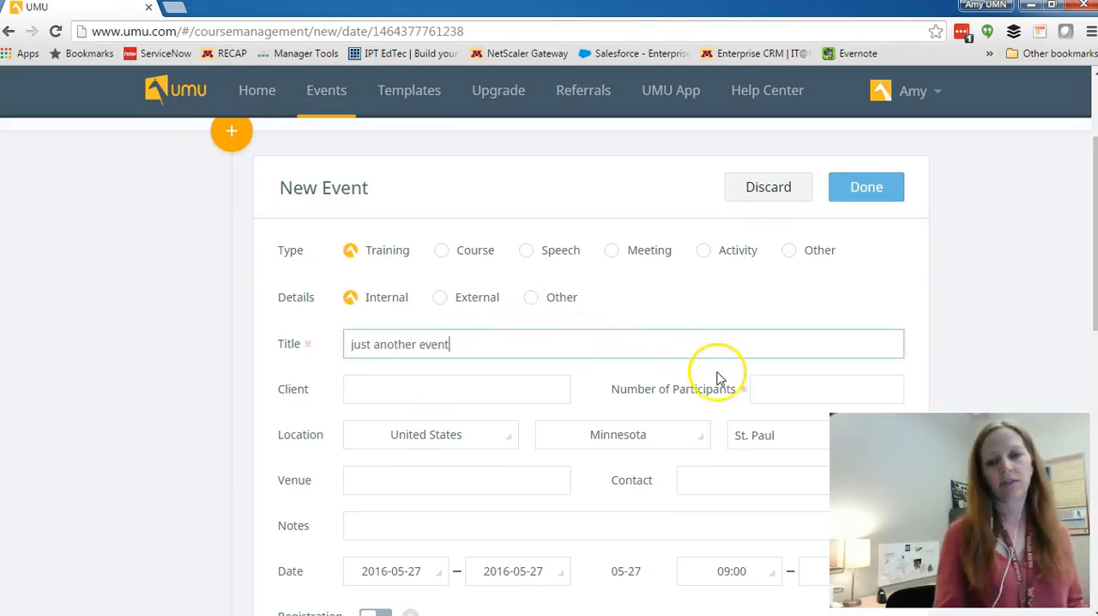
type("3")
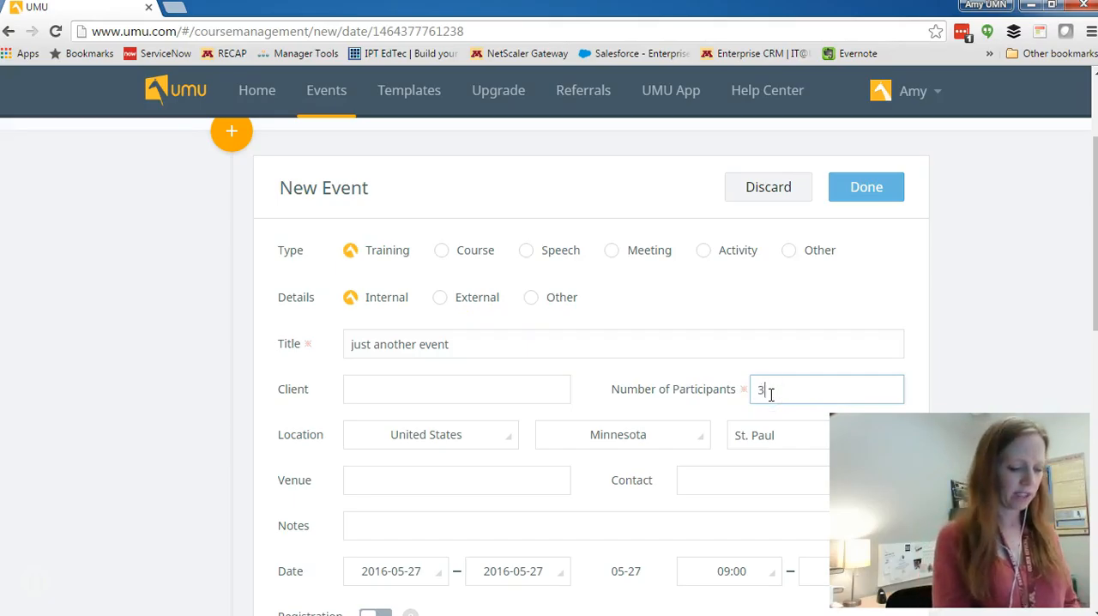
type("0")
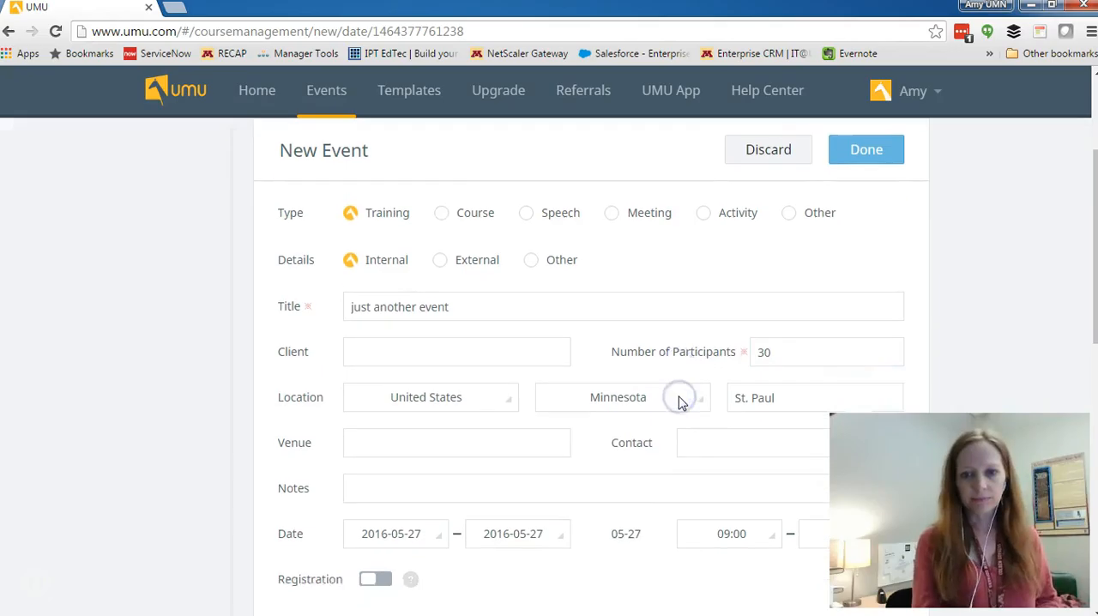
scroll("down", 3)
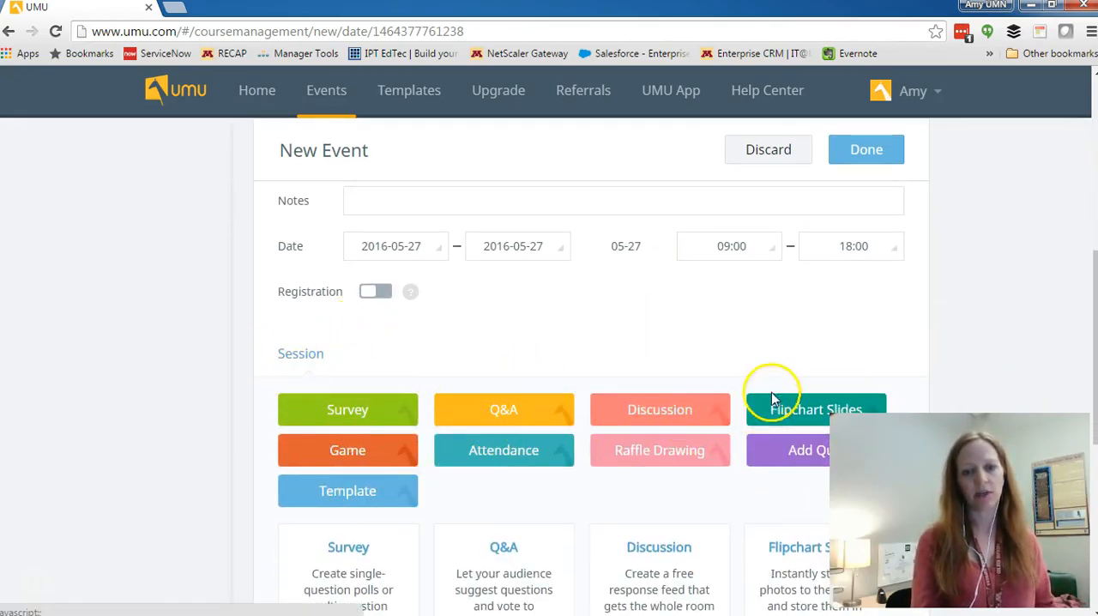
scroll("down", 3)
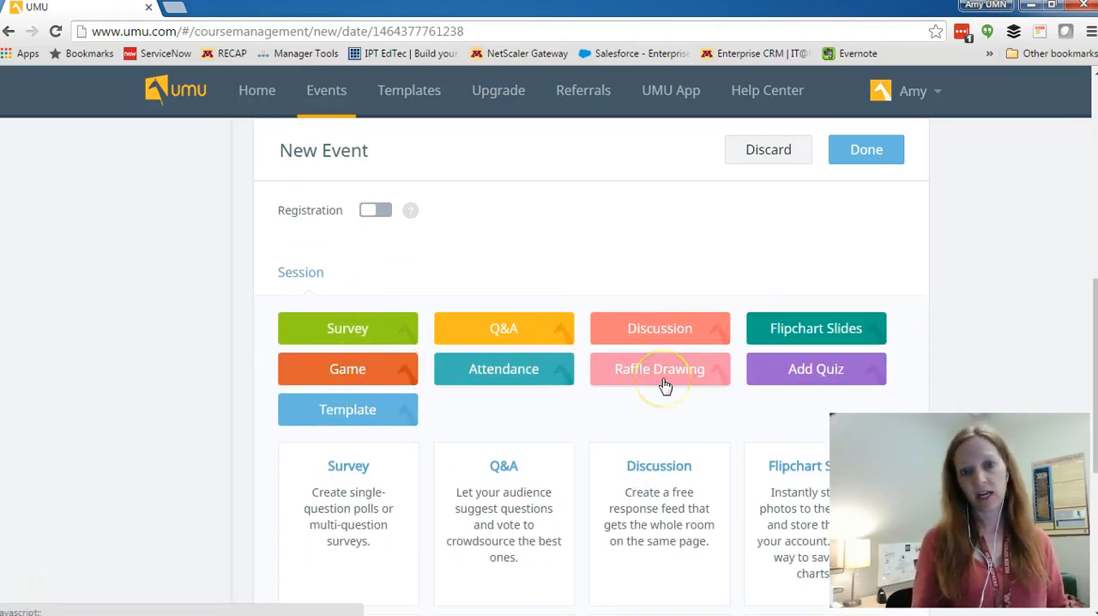
mouse_move(501, 443)
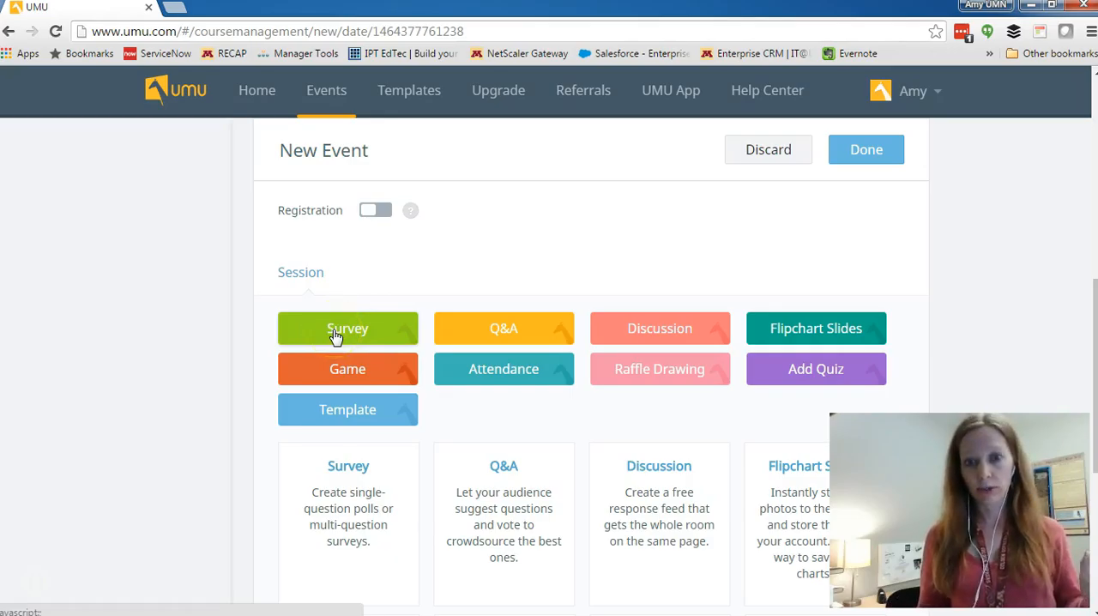
mouse_move(498, 340)
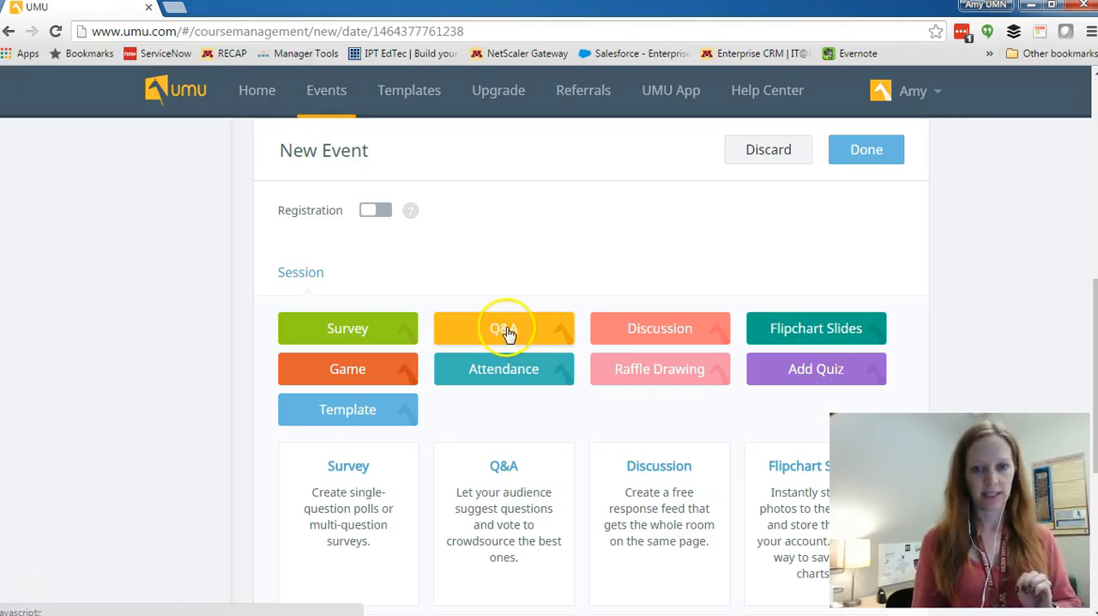
Add a Q&A session asking 'Do you have a question for the speaker?'
left_click(504, 327)
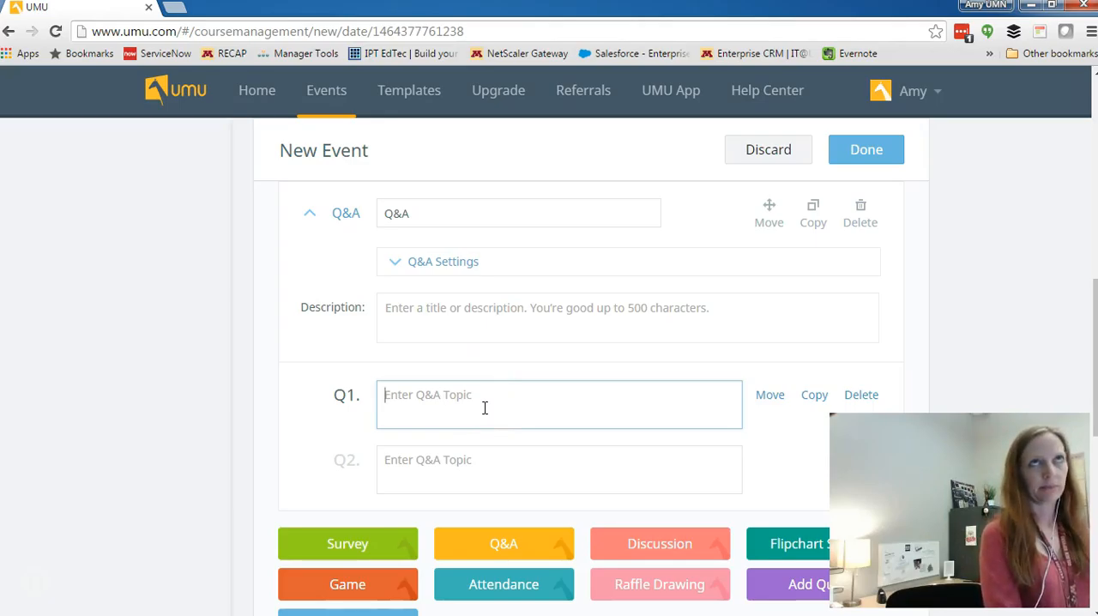
type("Do you ha")
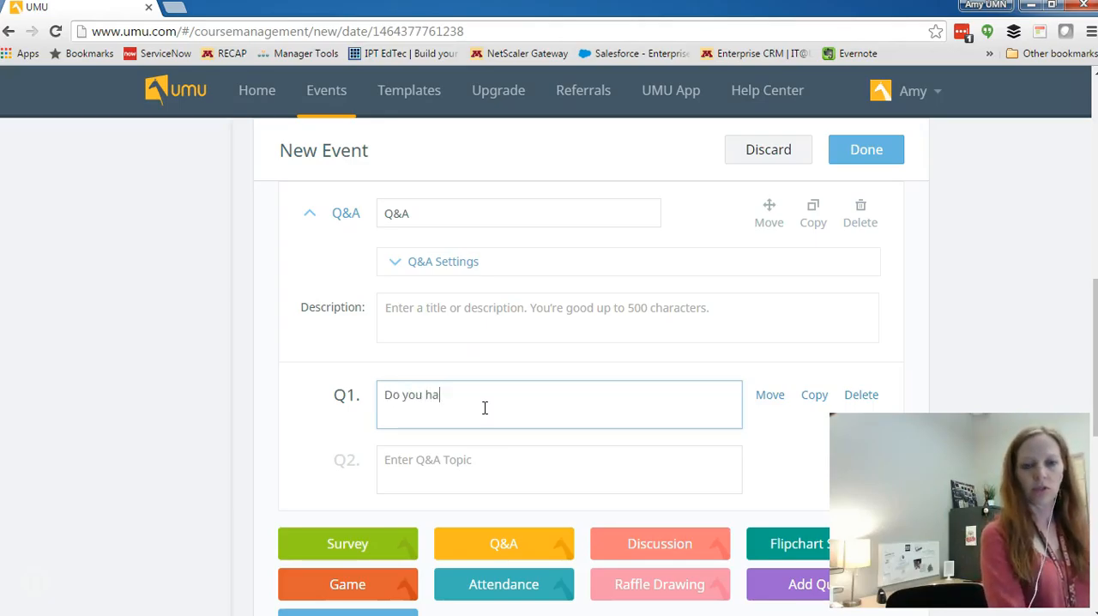
type("ve a question for t")
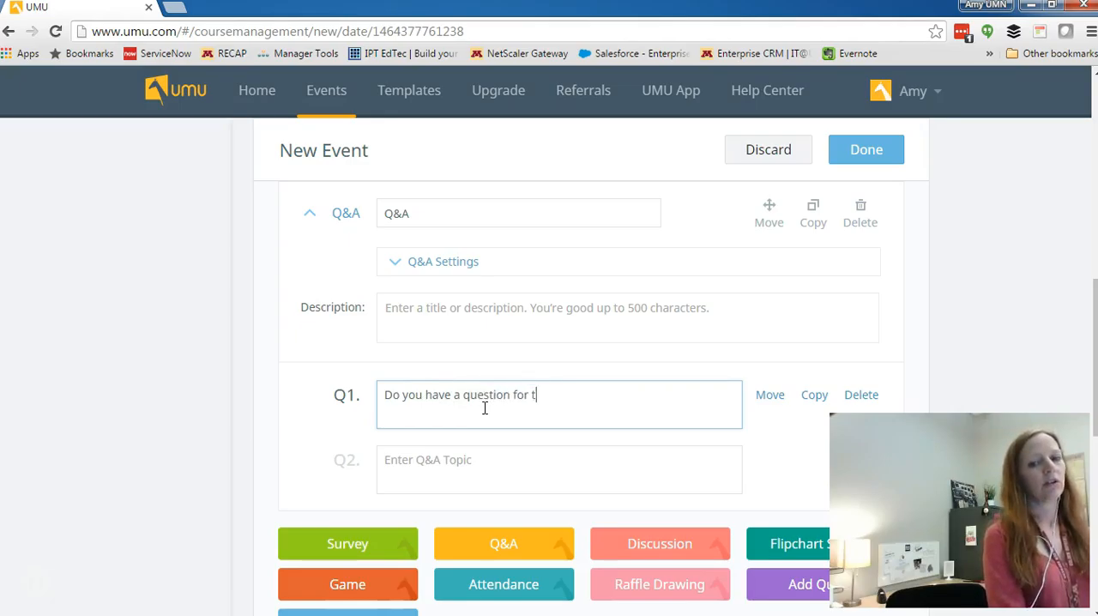
type("he speaker?")
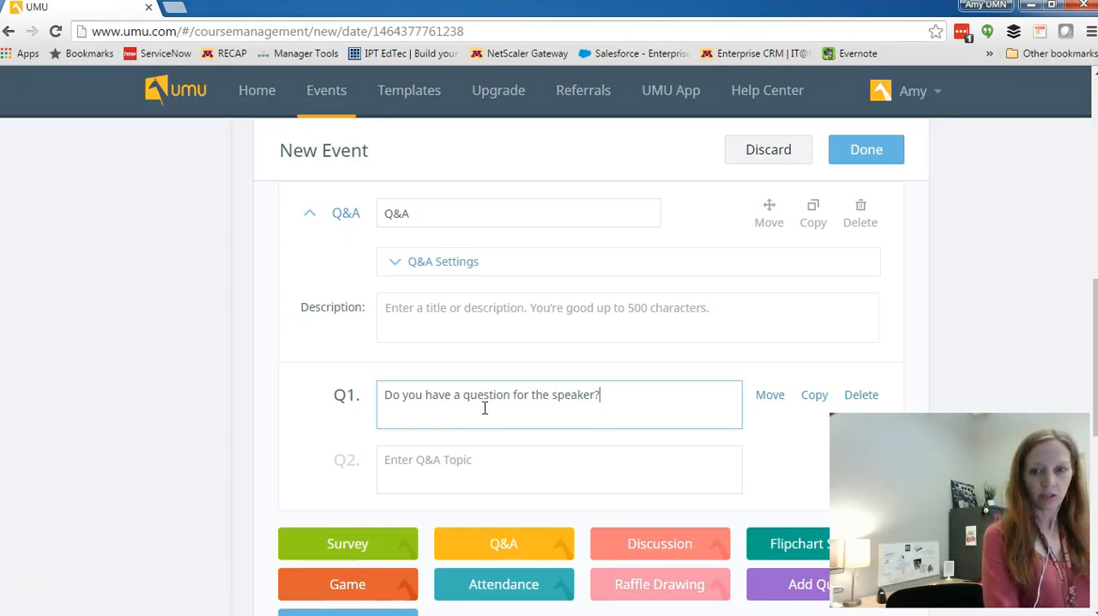
mouse_move(737, 384)
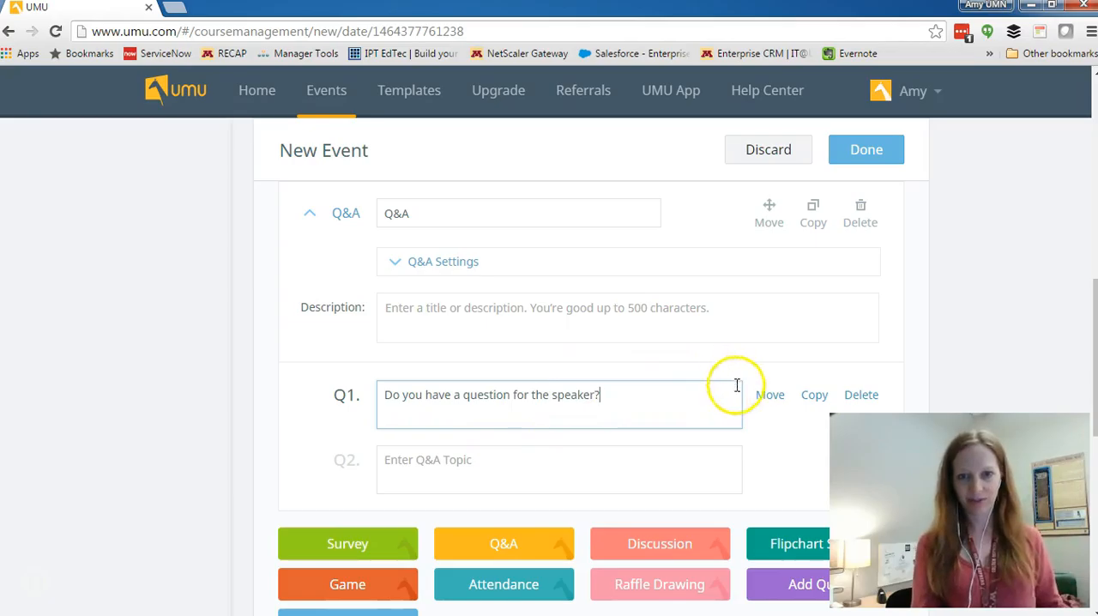
mouse_move(782, 355)
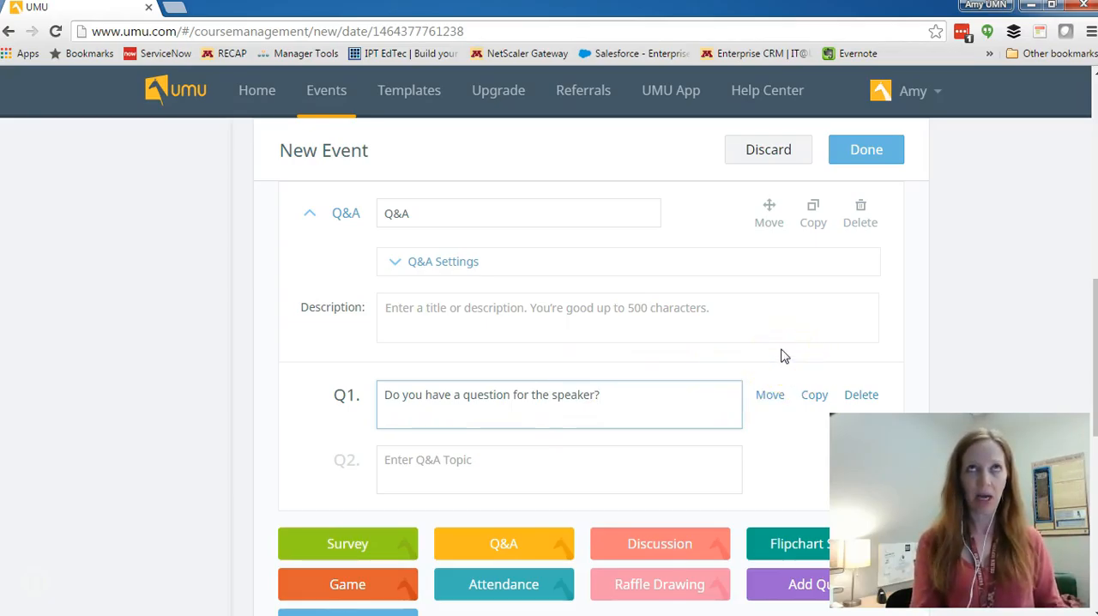
Save 'just another event' and locate Quick Bytes Roundtable in the event list
left_click(865, 149)
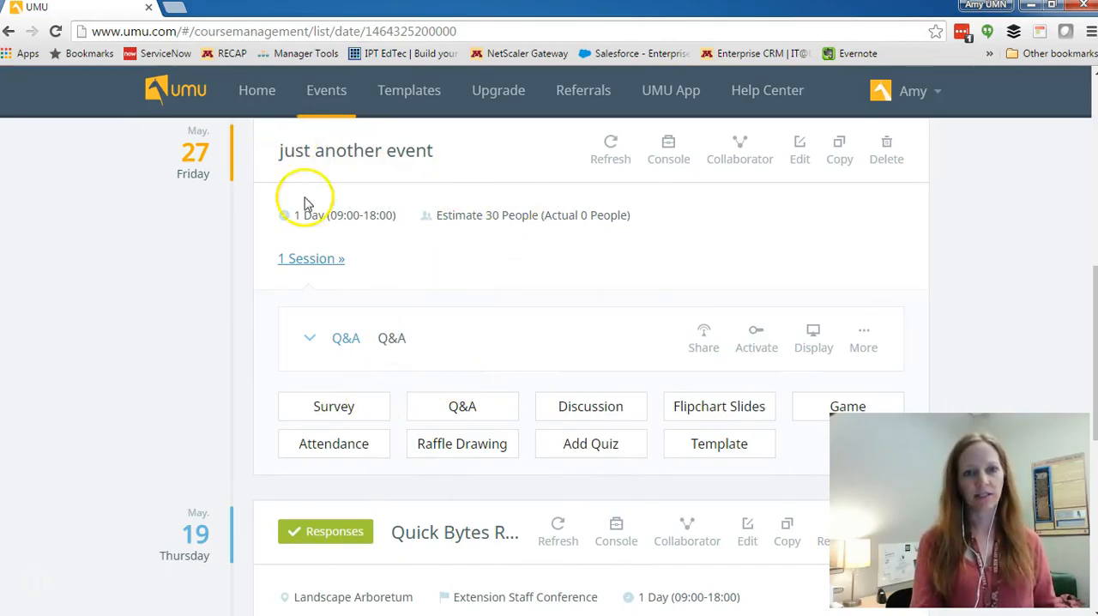
mouse_move(536, 189)
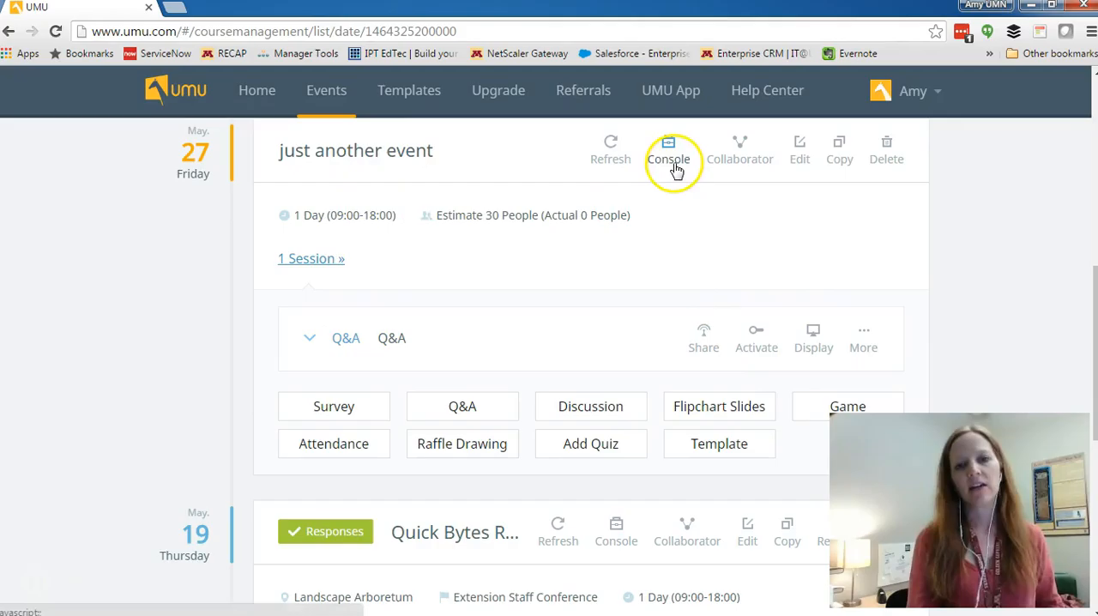
left_click(669, 151)
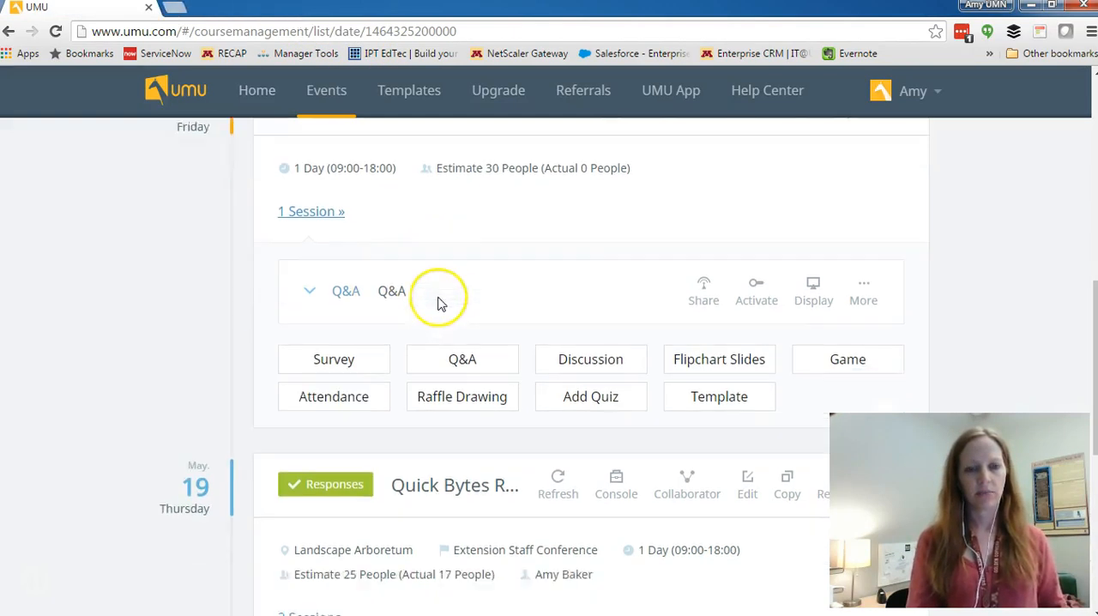
scroll("down", 3)
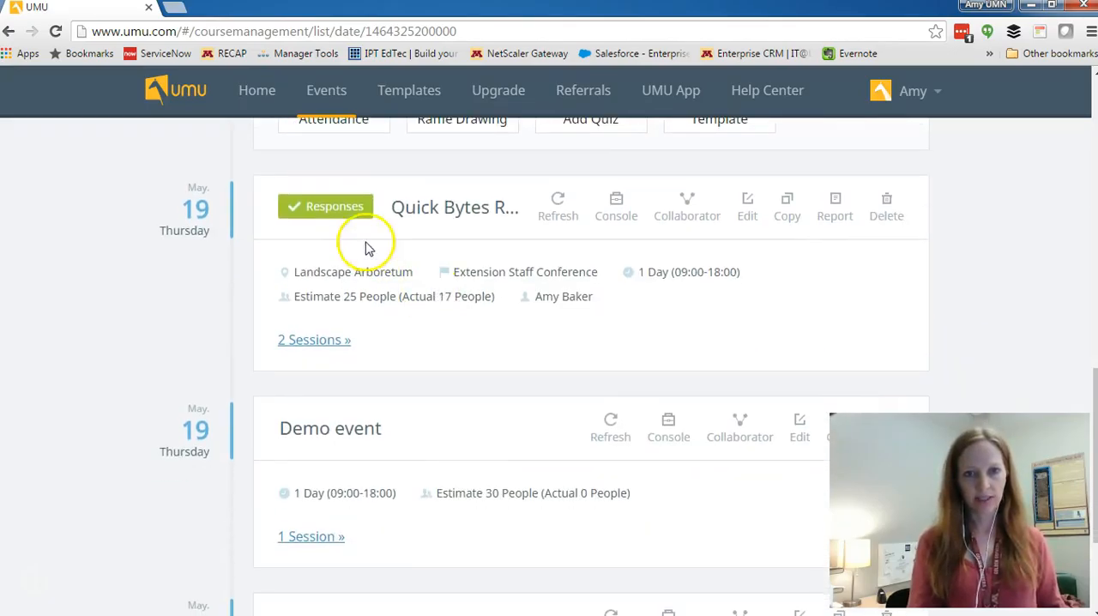
mouse_move(453, 206)
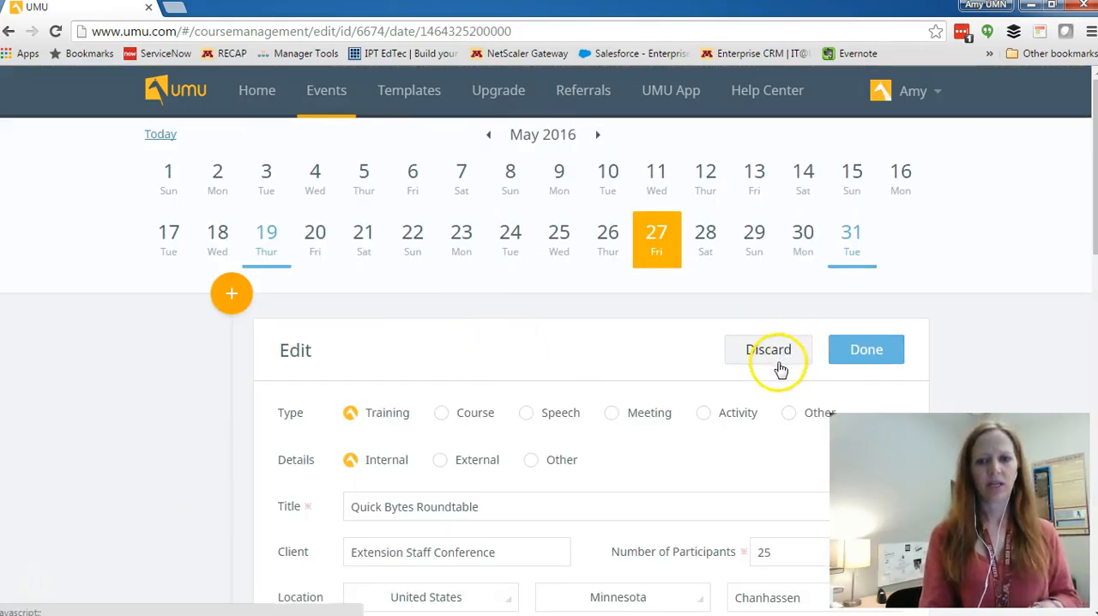
Discard the Quick Bytes Roundtable edits and enter its live console
left_click(768, 350)
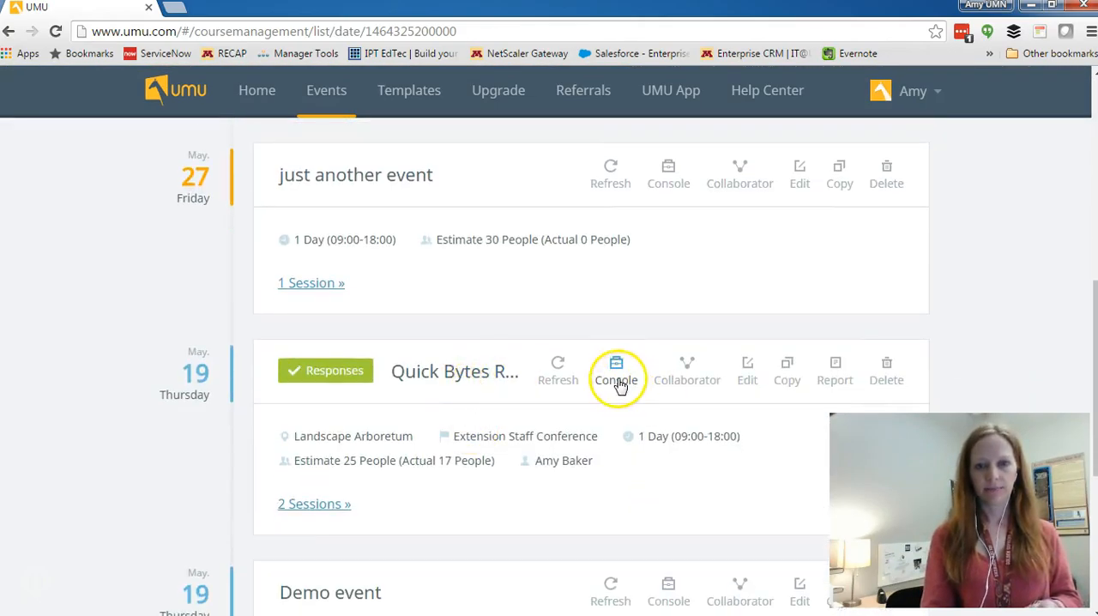
left_click(616, 372)
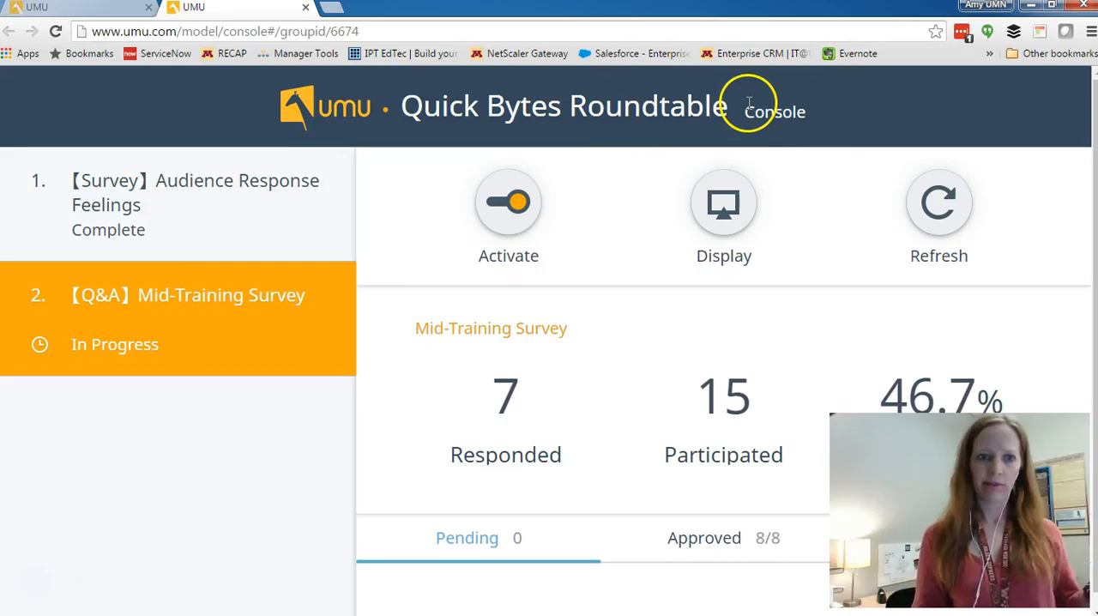
Launch the projector display for the Mid-Training Survey Q&A
left_click(724, 203)
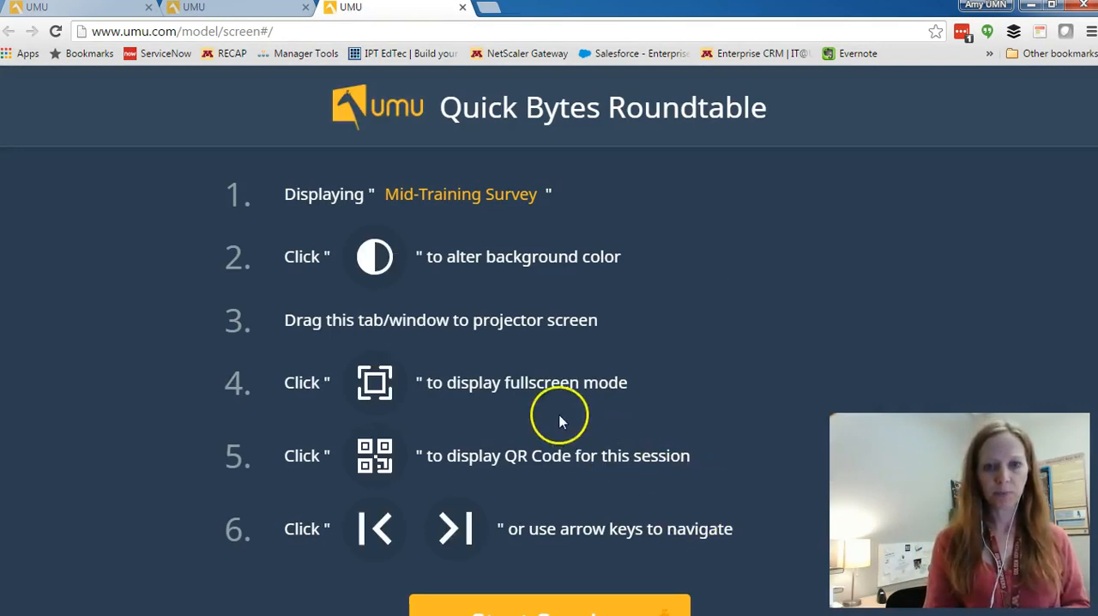
mouse_move(736, 415)
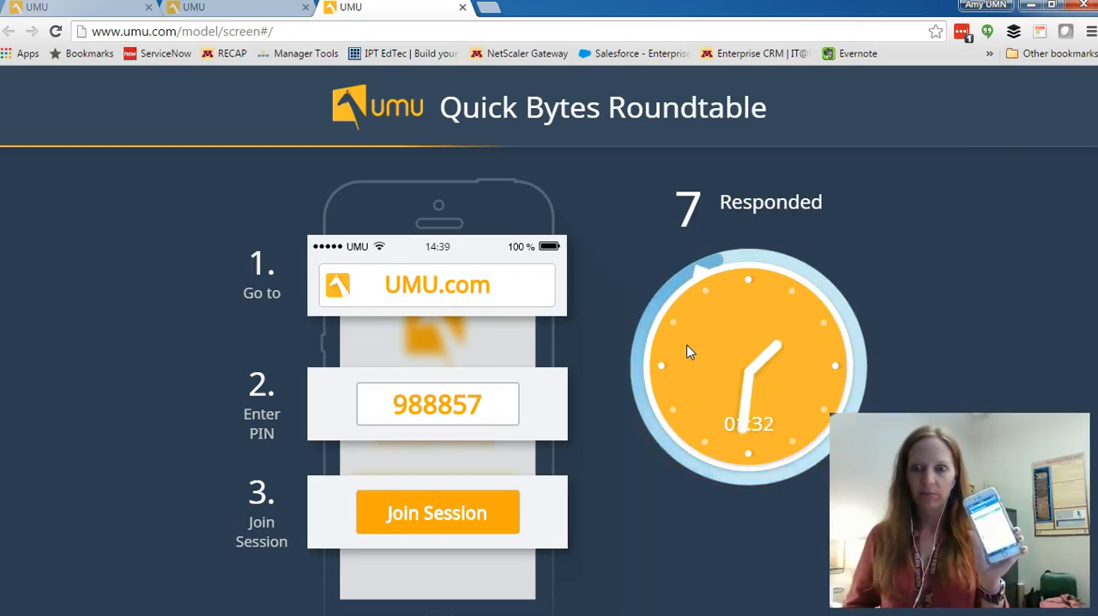
mouse_move(590, 347)
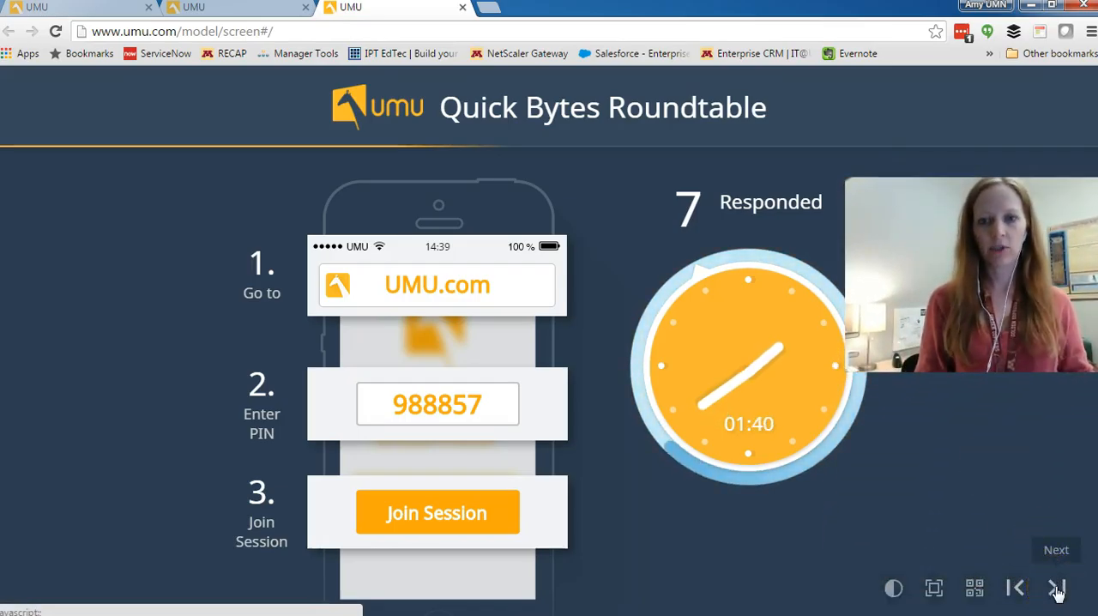
Show the submitted audience questions and browse forward and back through them
left_click(1057, 587)
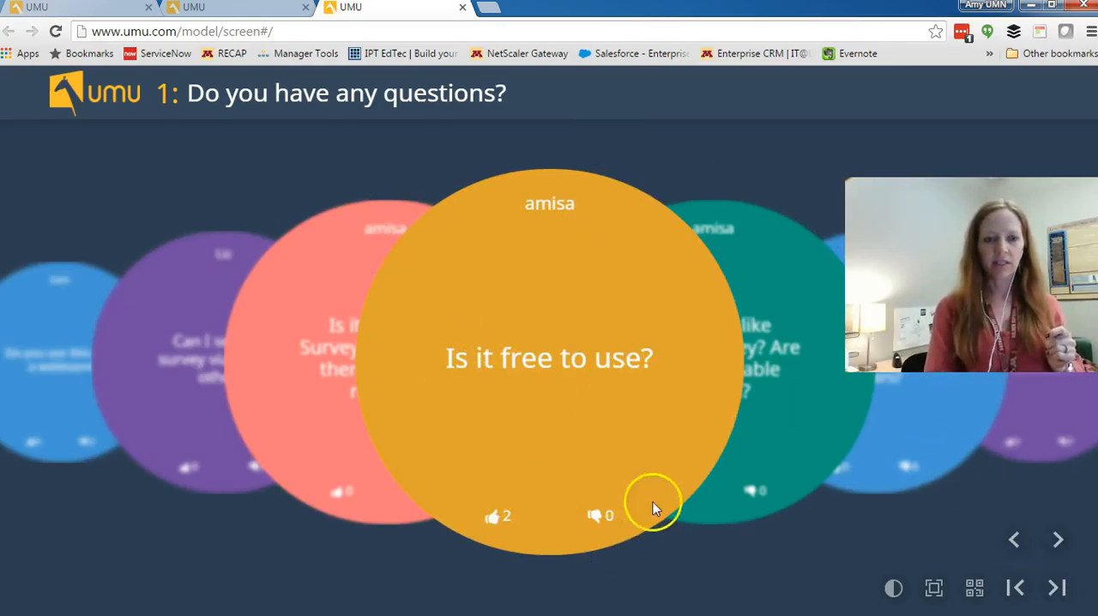
mouse_move(644, 501)
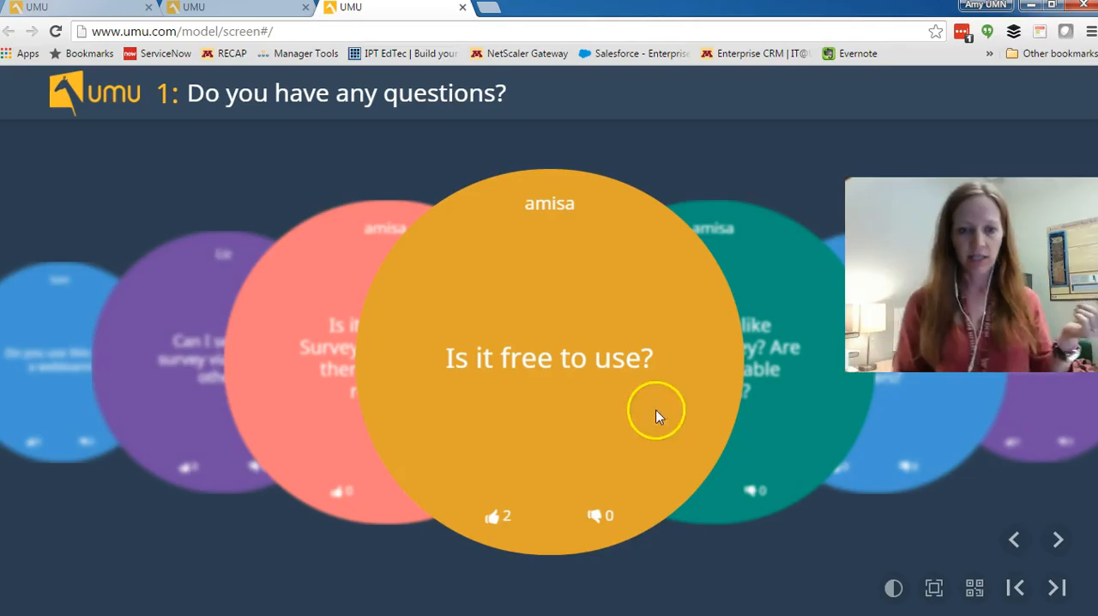
mouse_move(661, 477)
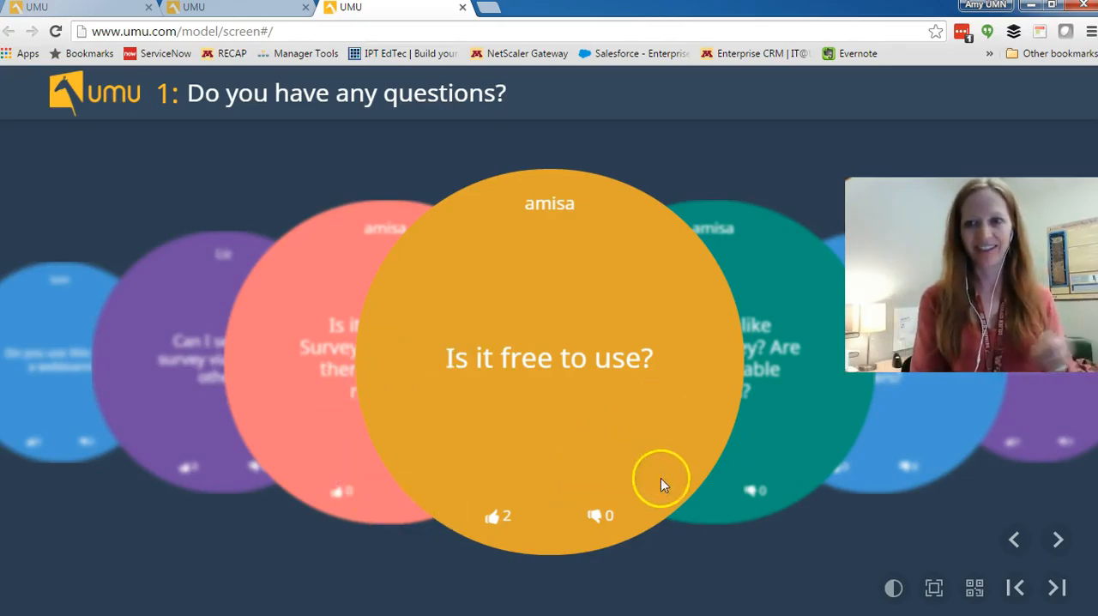
mouse_move(446, 494)
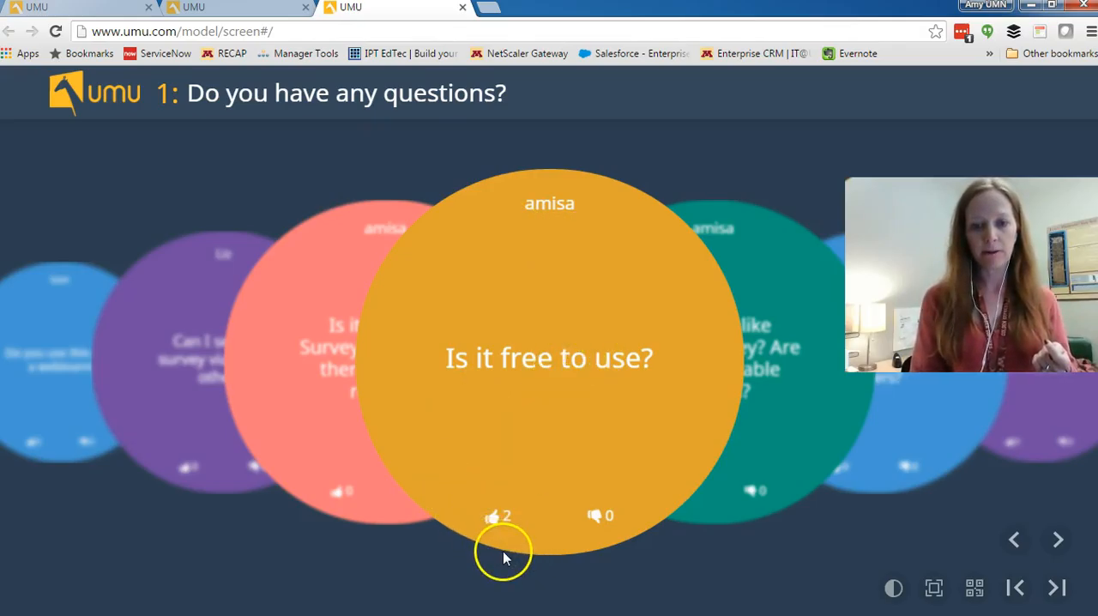
mouse_move(1057, 538)
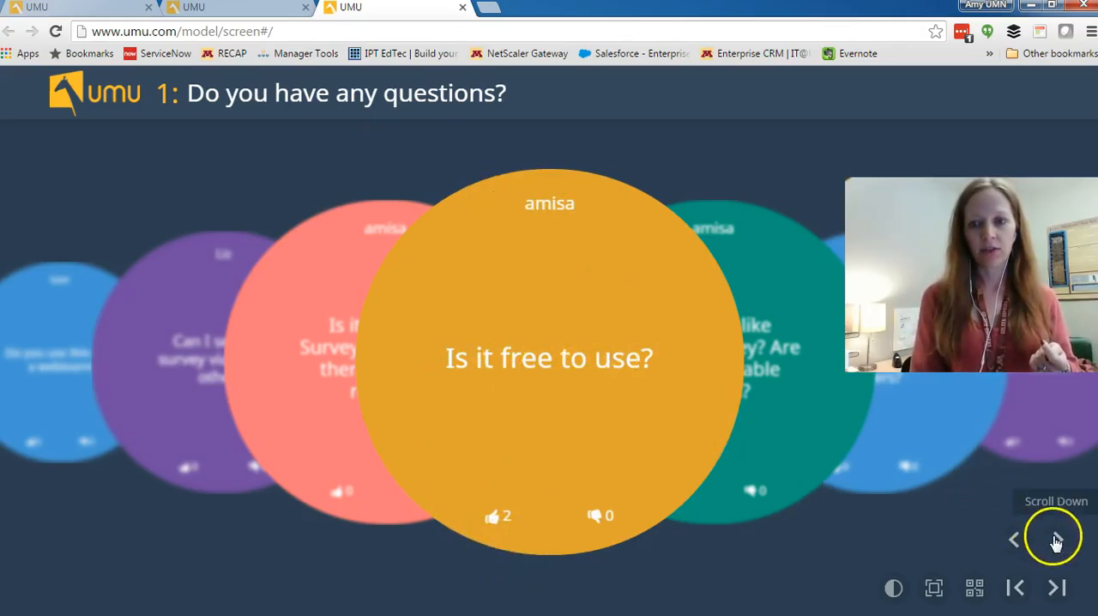
left_click(1057, 539)
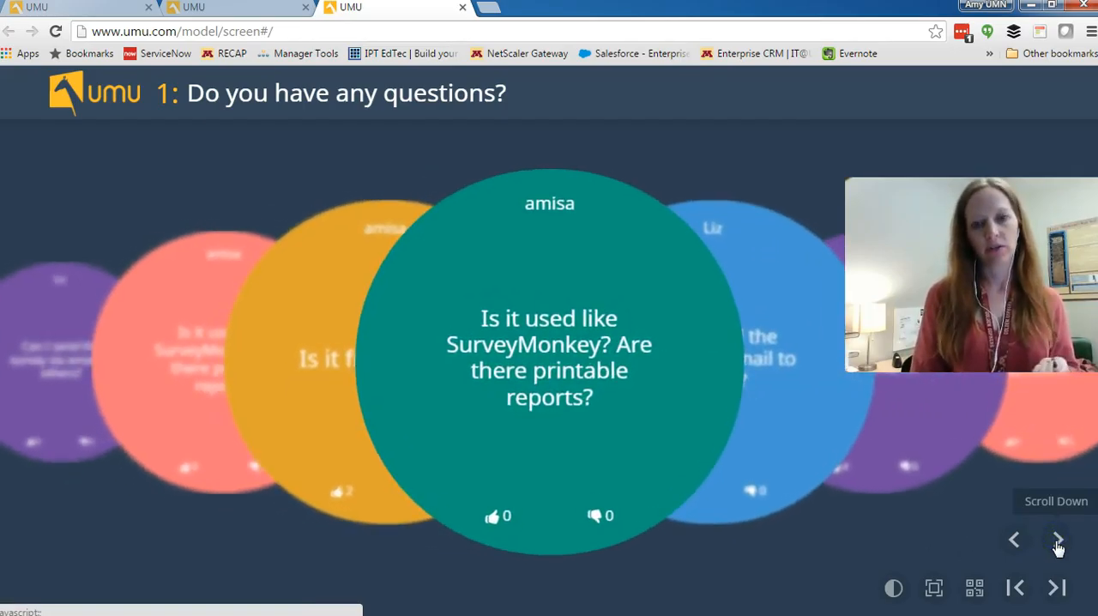
left_click(1057, 538)
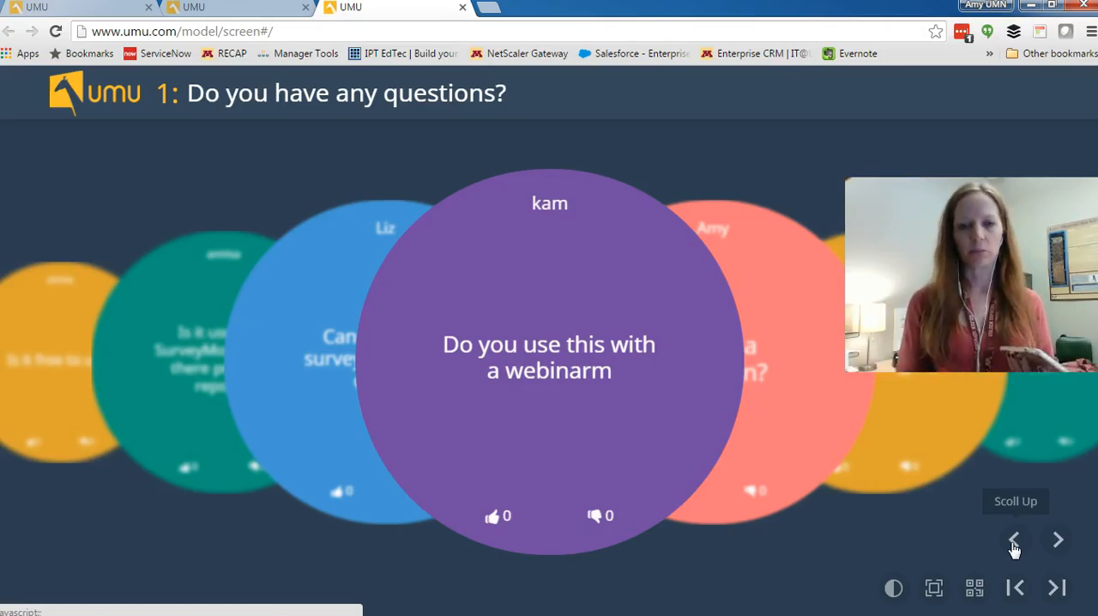
left_click(1057, 539)
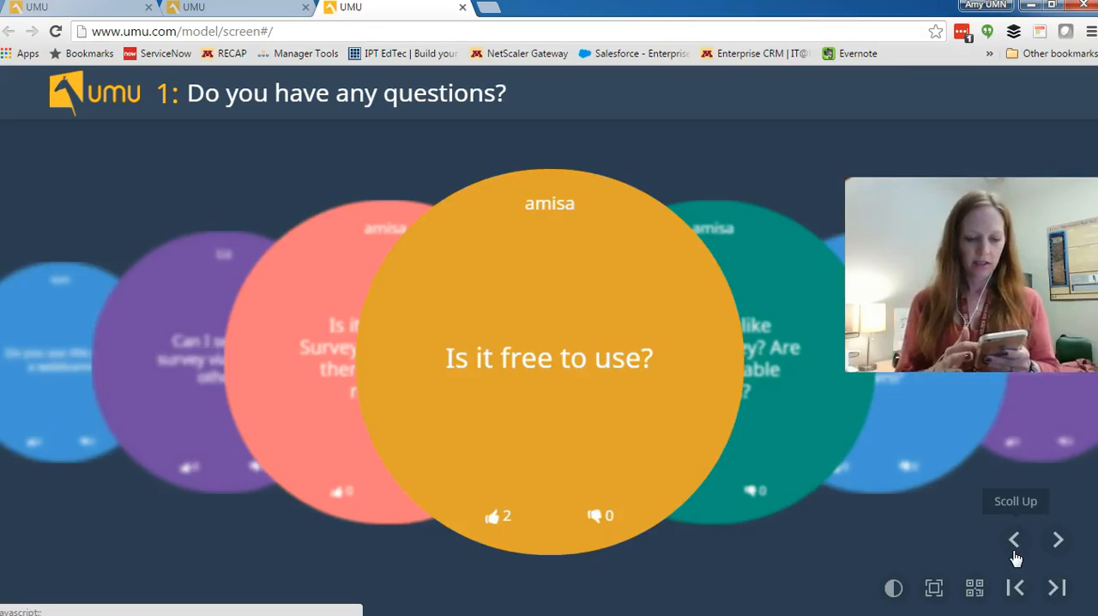